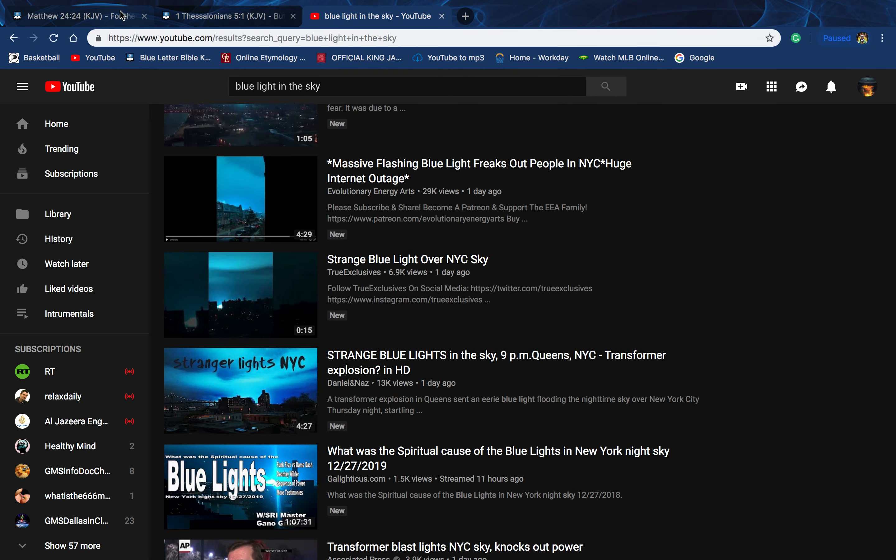
# Step: Show the Matthew 24:24 verses, then start a new tab for Amos 3:7 KJV
pyautogui.scroll(-3)
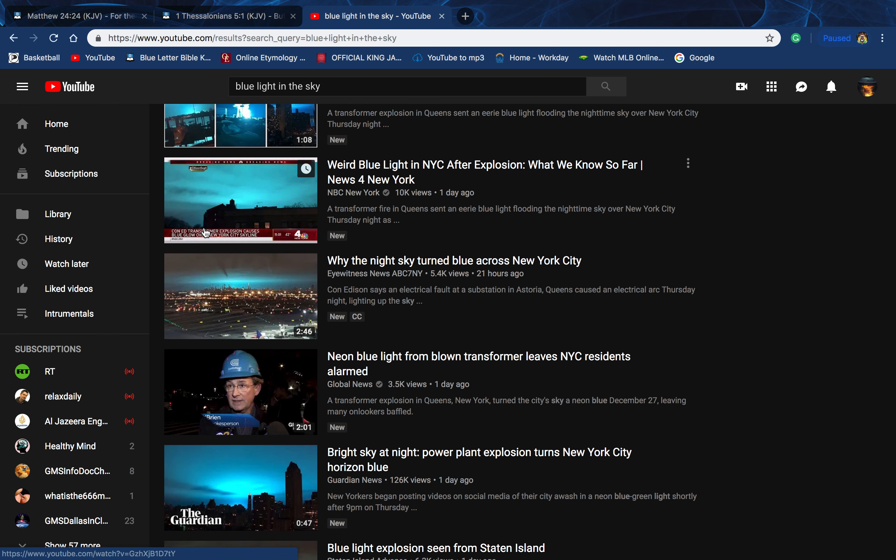
pyautogui.moveTo(240, 199)
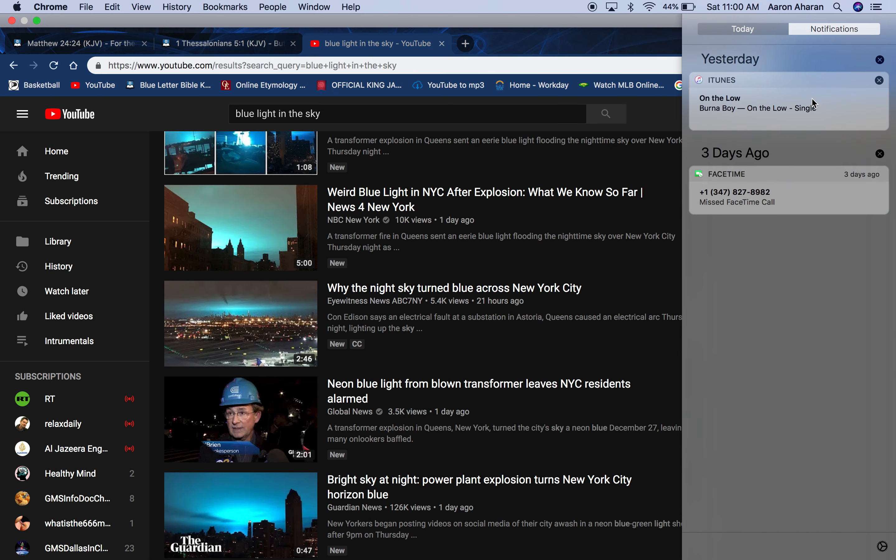
pyautogui.scroll(-3)
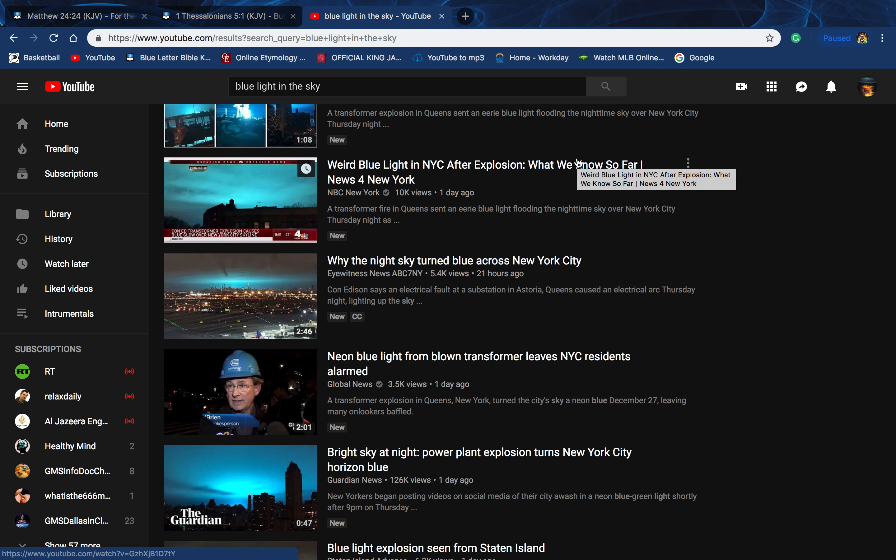
pyautogui.click(80, 16)
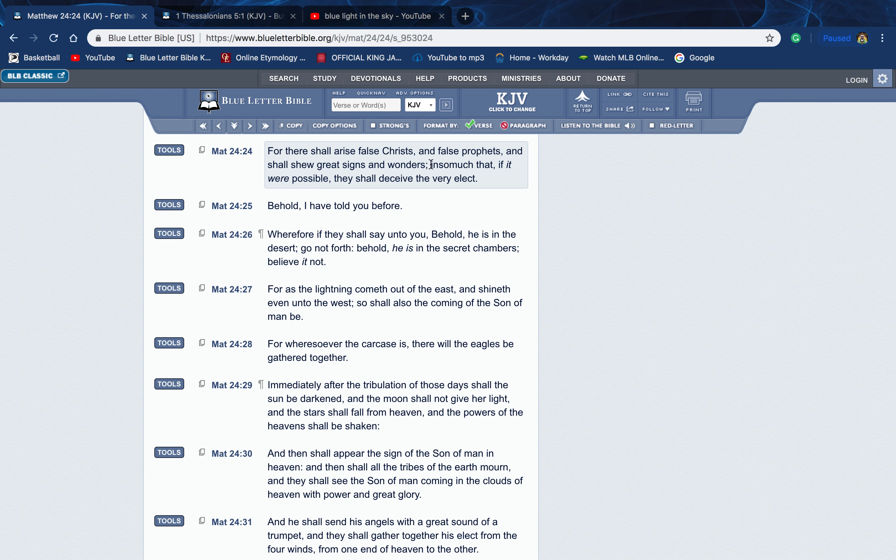
pyautogui.moveTo(358, 155)
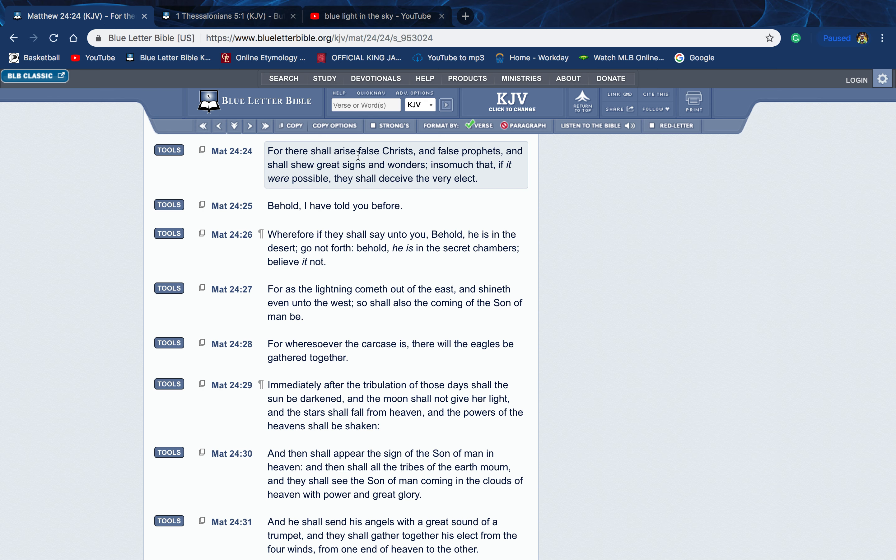
pyautogui.moveTo(241, 189)
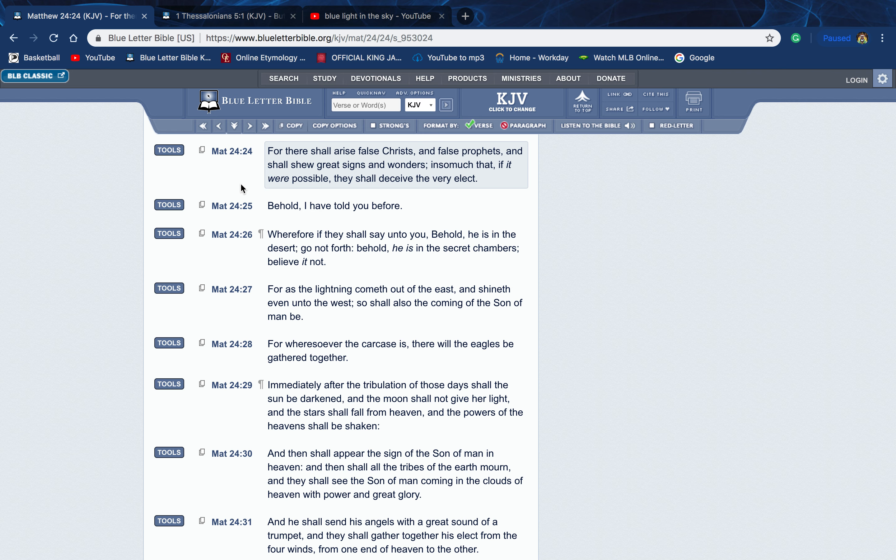
pyautogui.moveTo(542, 8)
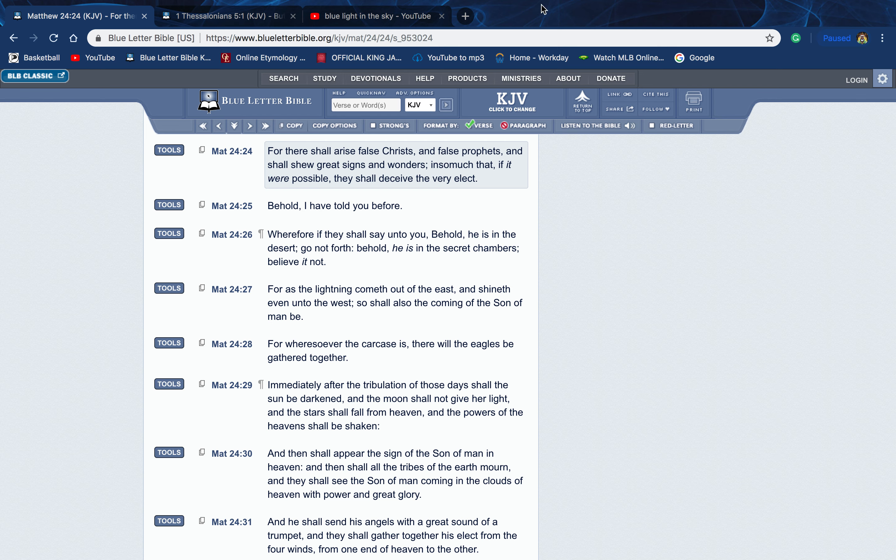
pyautogui.click(464, 16)
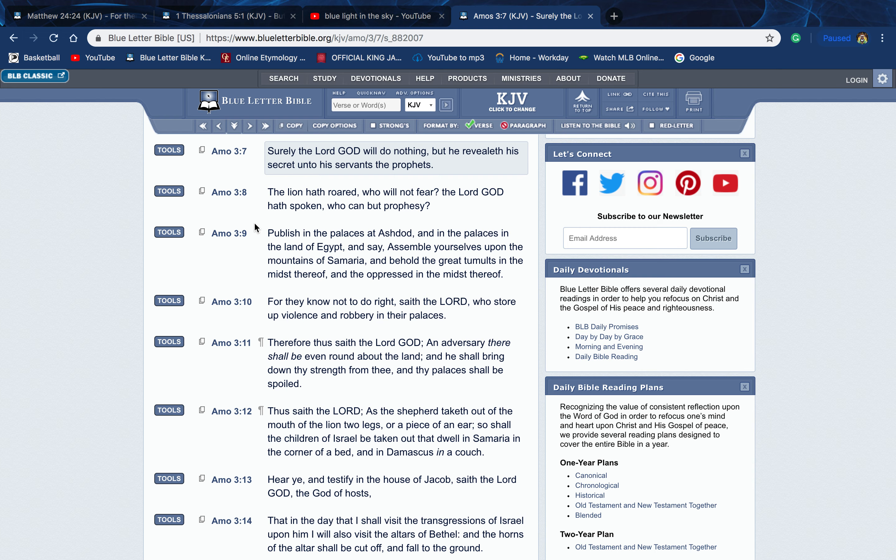
# Step: Return to the 'blue light in the sky' YouTube results and scroll the list
pyautogui.click(371, 16)
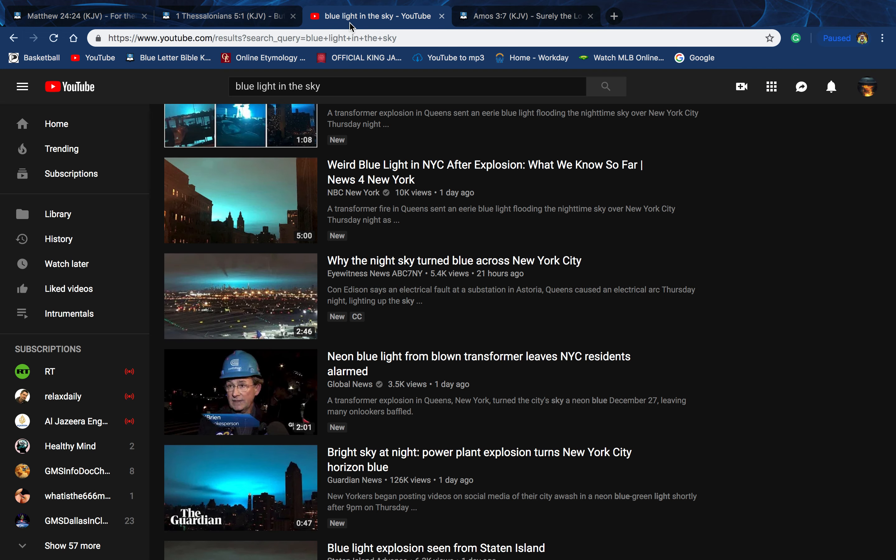
pyautogui.moveTo(354, 102)
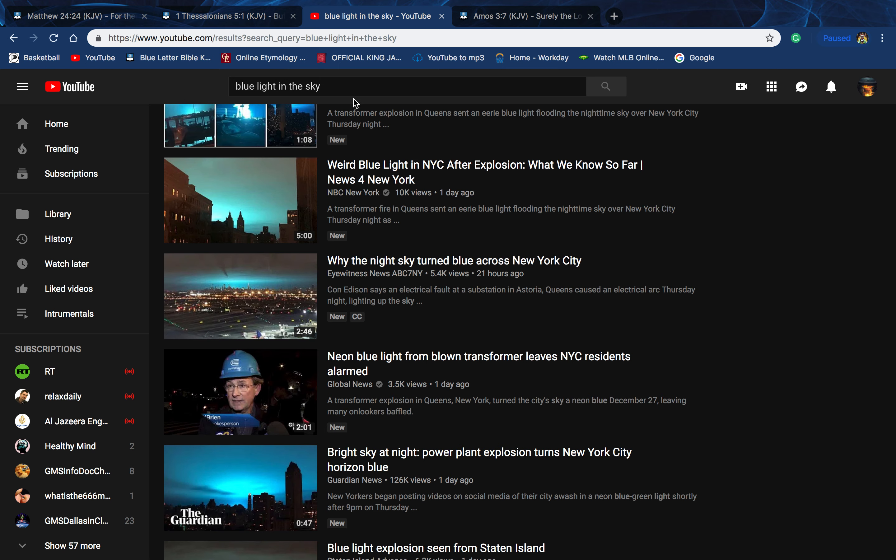
pyautogui.moveTo(470, 14)
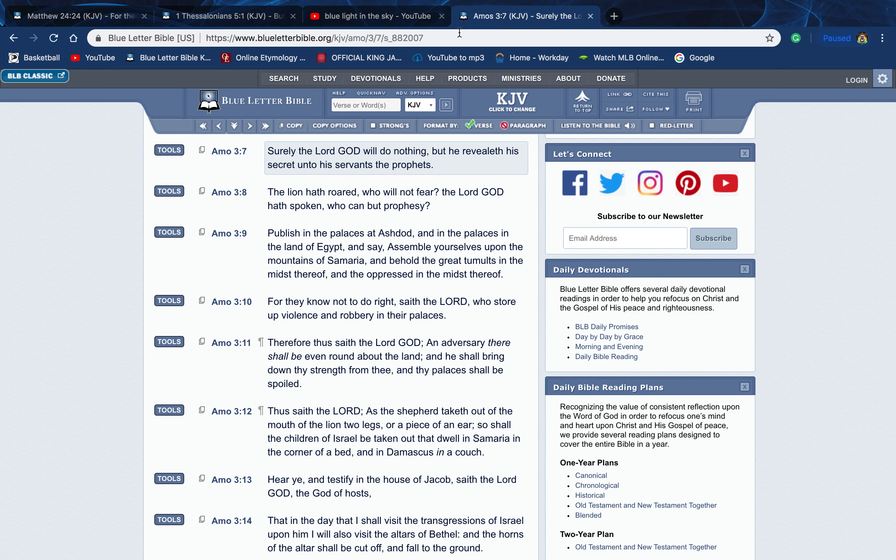
pyautogui.click(374, 16)
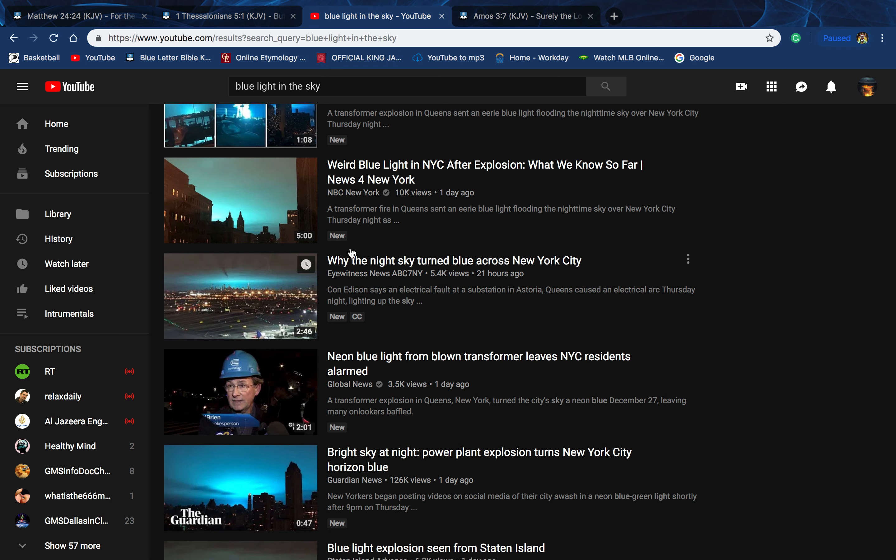
pyautogui.moveTo(400, 210)
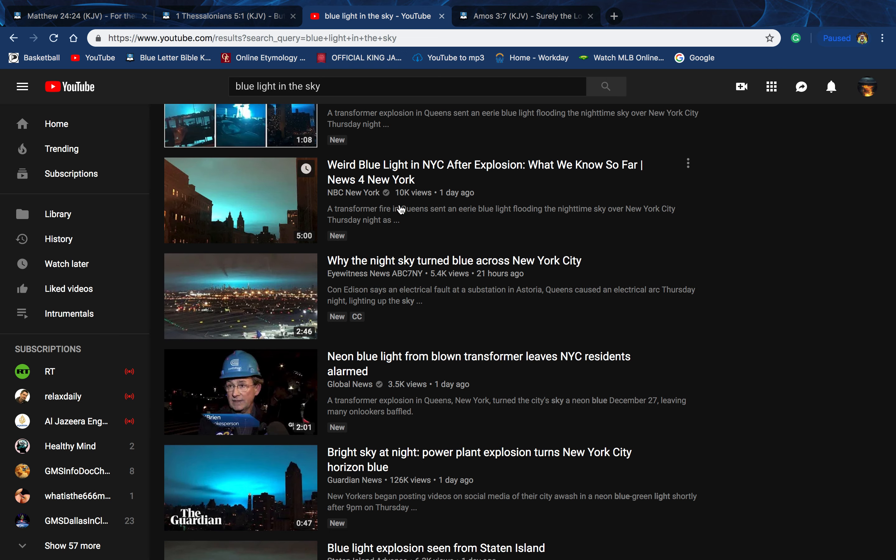
pyautogui.scroll(-3)
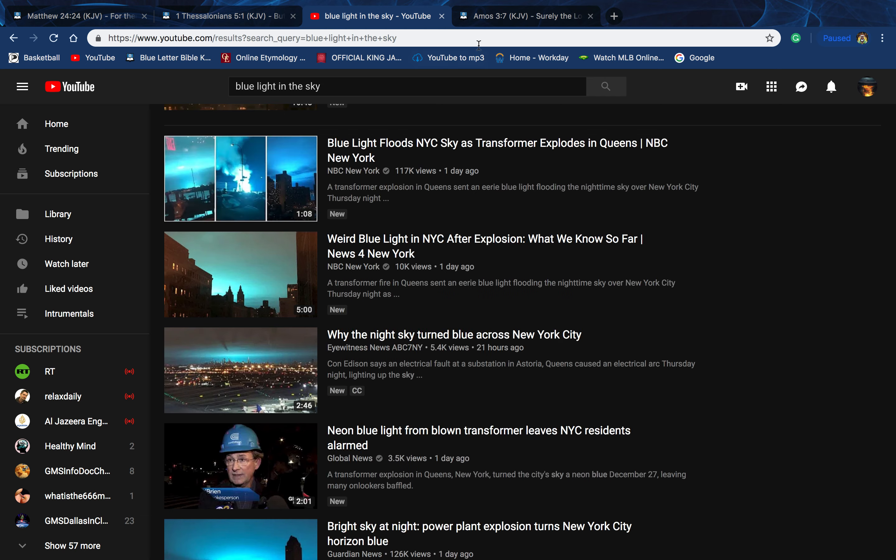
# Step: Reorder so Amos 3:7 sits before the YouTube results, ending on Amos, then start a new tab
pyautogui.click(520, 16)
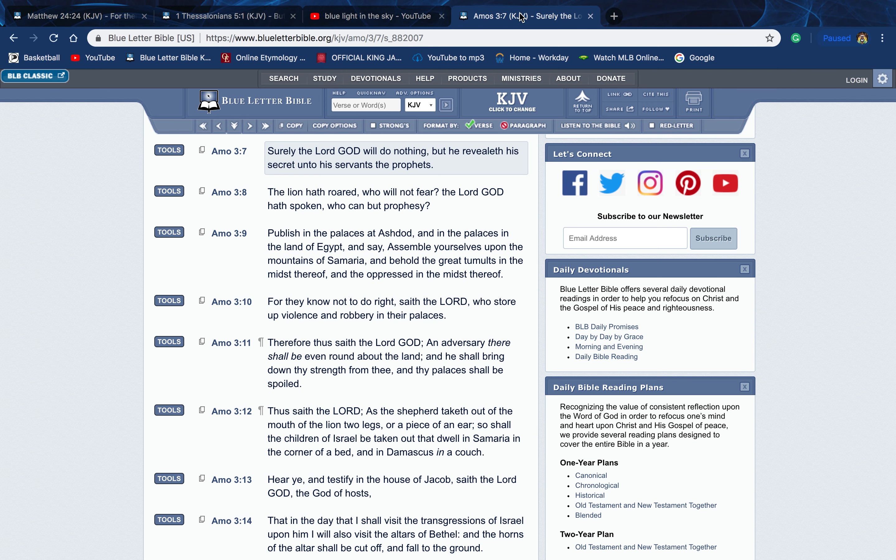
pyautogui.moveTo(79, 204)
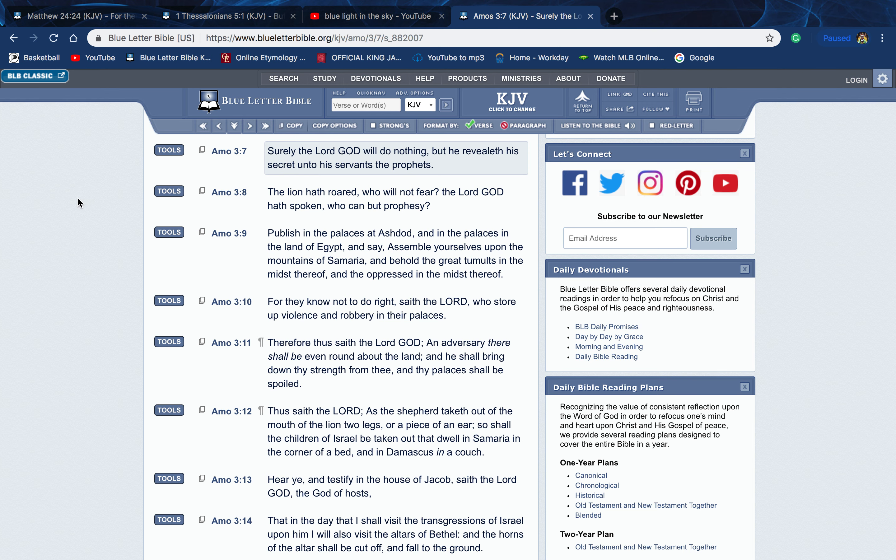
pyautogui.moveTo(142, 161)
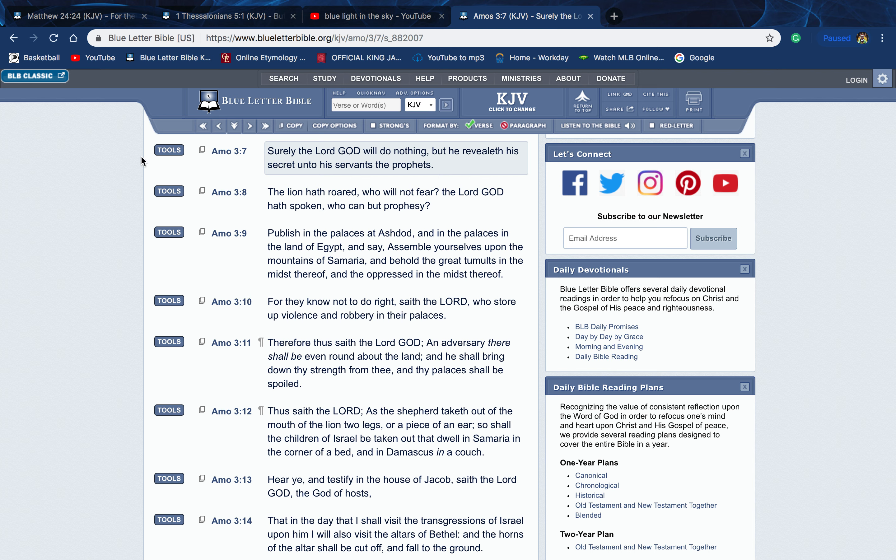
pyautogui.moveTo(180, 175)
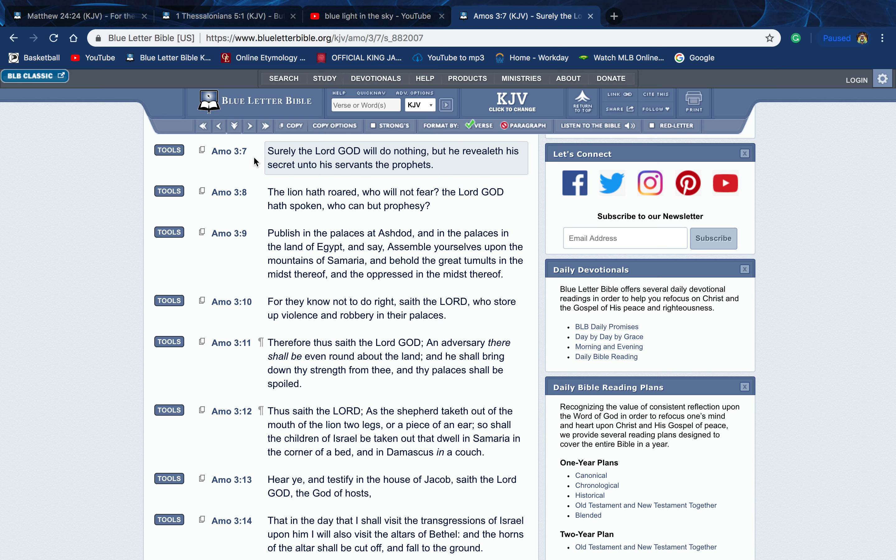
pyautogui.moveTo(507, 6)
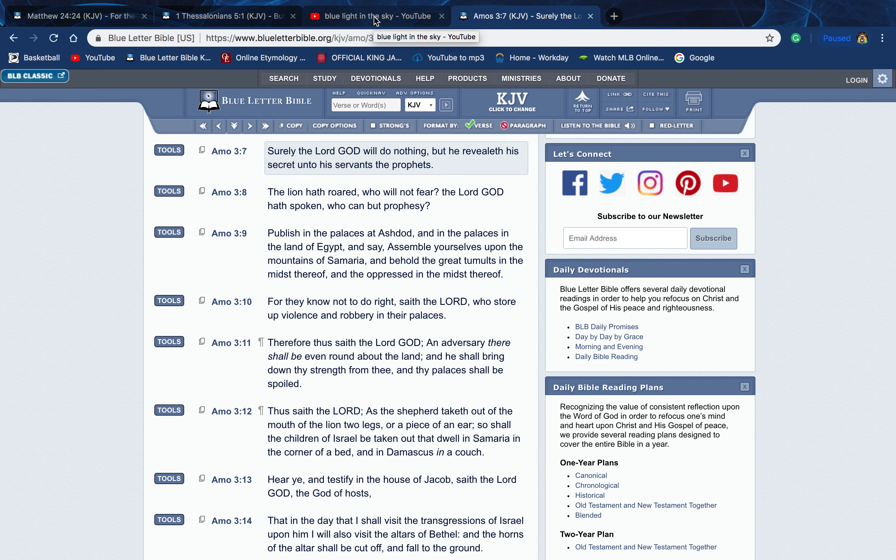
pyautogui.moveTo(526, 16)
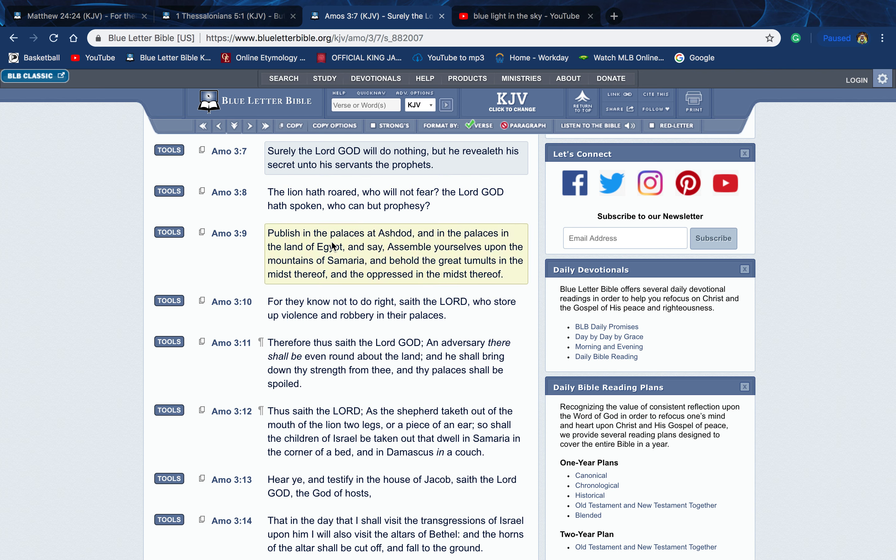
pyautogui.click(521, 16)
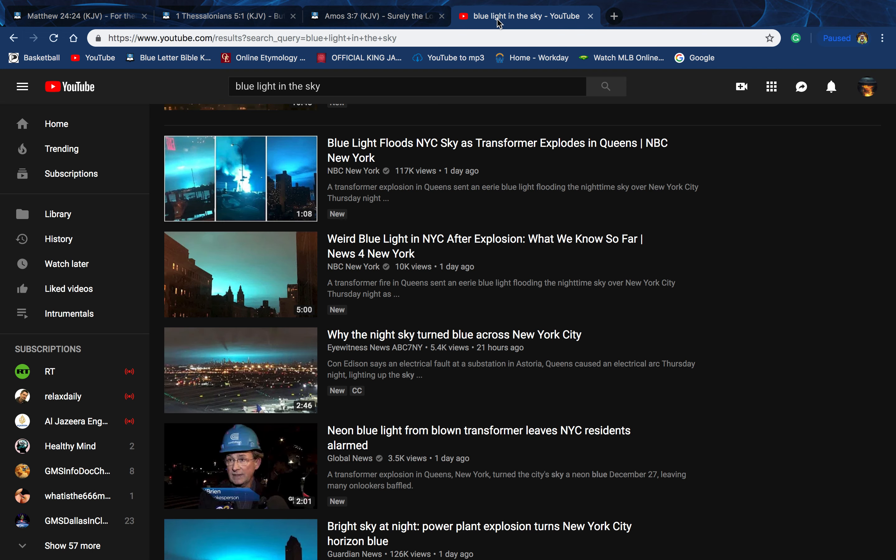
pyautogui.moveTo(240, 274)
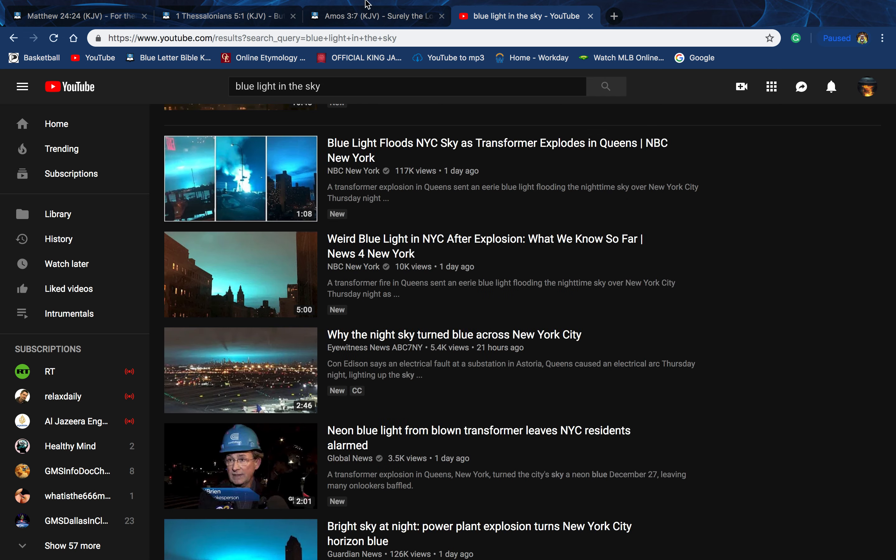
pyautogui.click(374, 16)
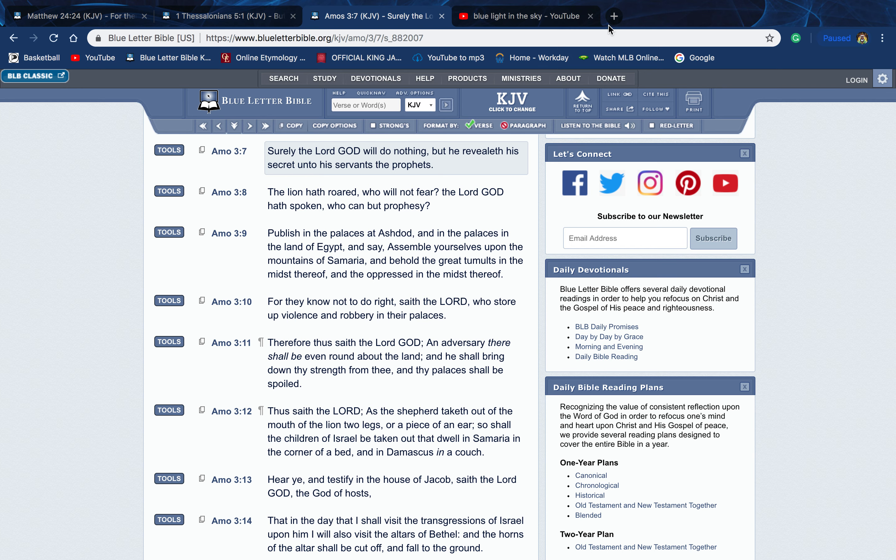
pyautogui.click(613, 16)
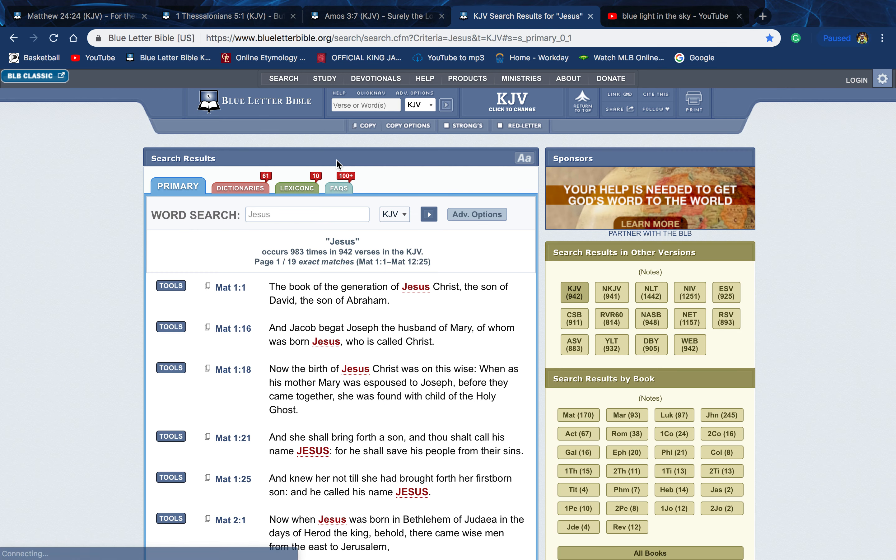
# Step: Navigate the tab to Isaiah 33:6 in the KJV via Quick Nav and scroll to the verse
pyautogui.write('sil')
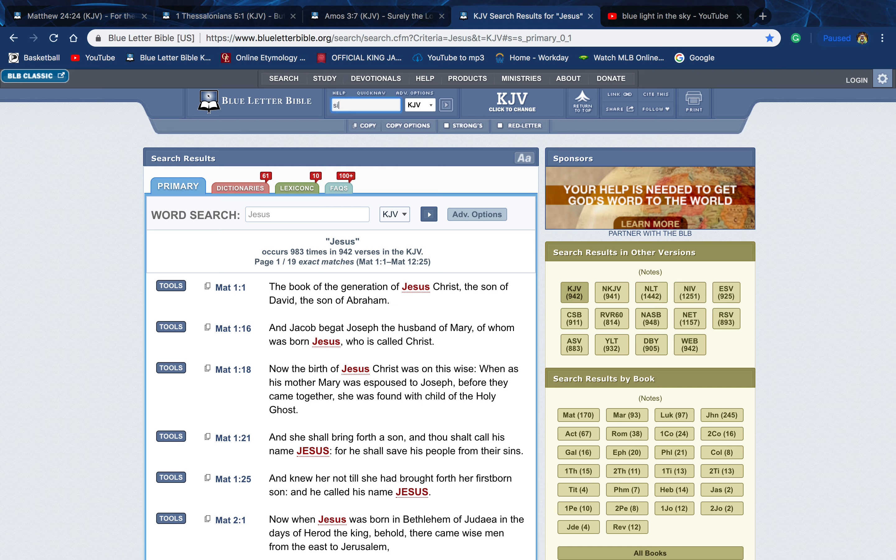
pyautogui.write('isaia')
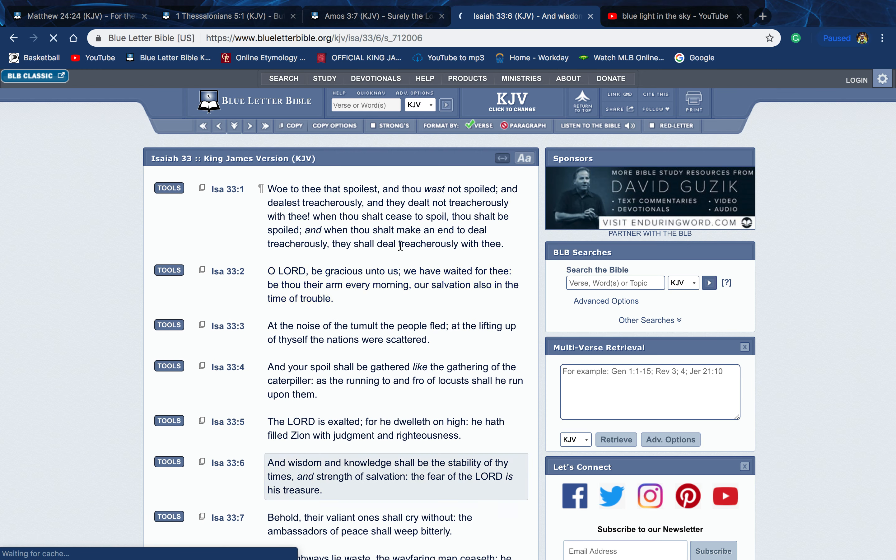
pyautogui.scroll(-3)
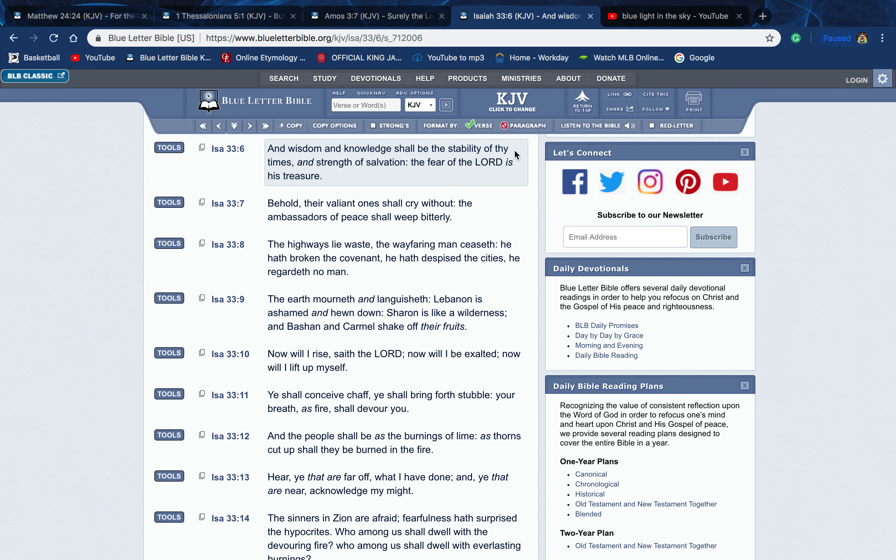
pyautogui.moveTo(336, 136)
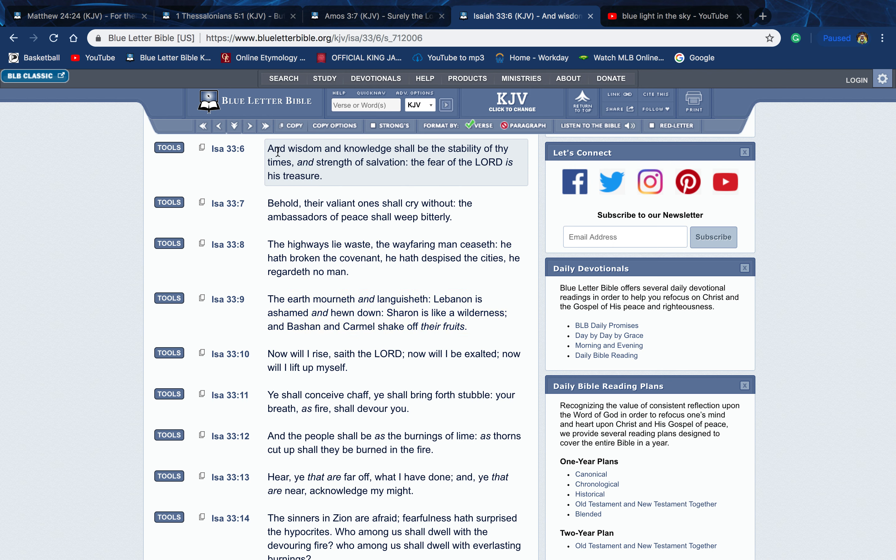
pyautogui.moveTo(247, 166)
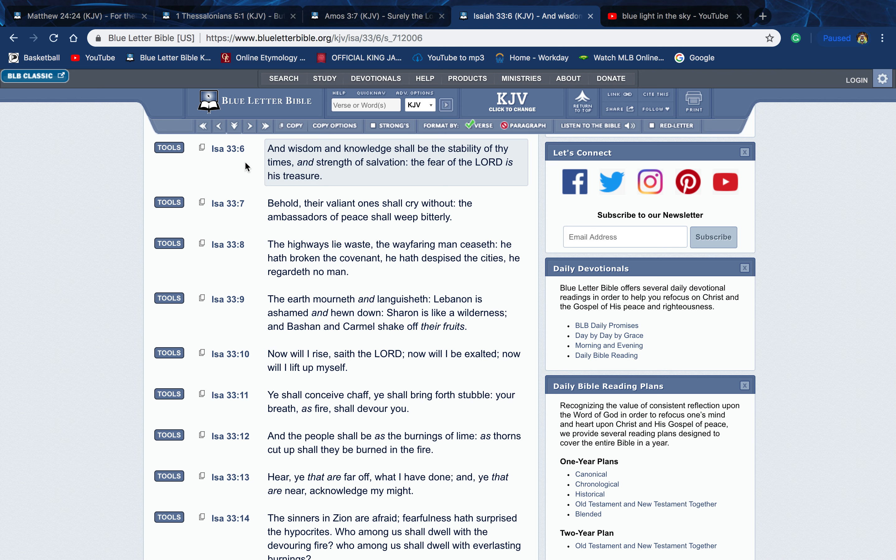
pyautogui.moveTo(259, 164)
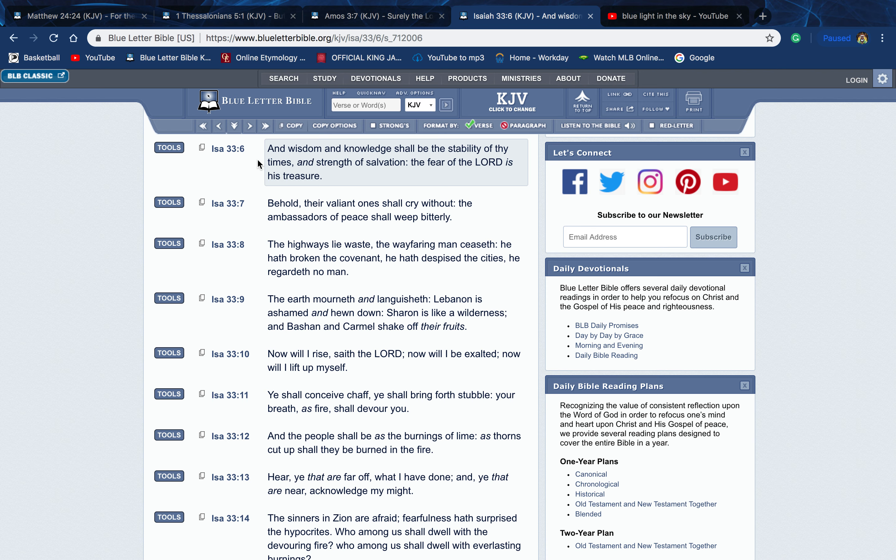
pyautogui.moveTo(296, 167)
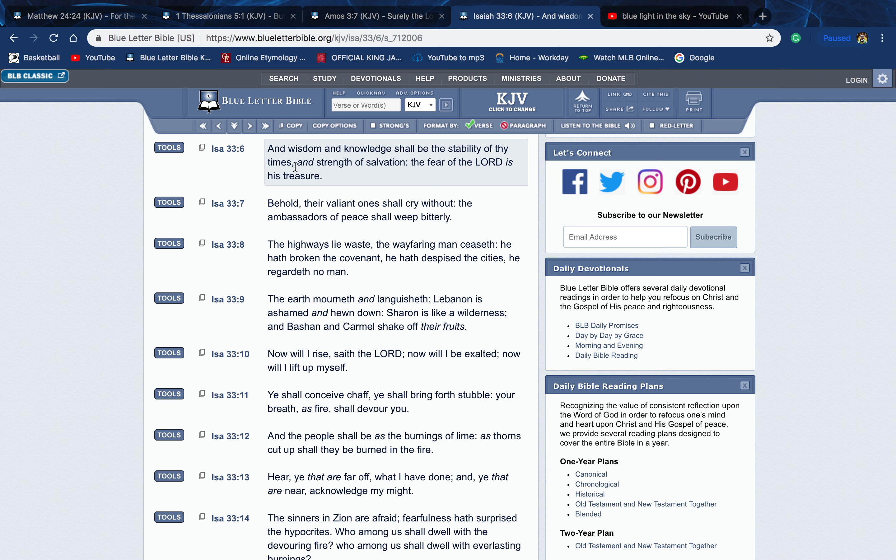
pyautogui.moveTo(252, 173)
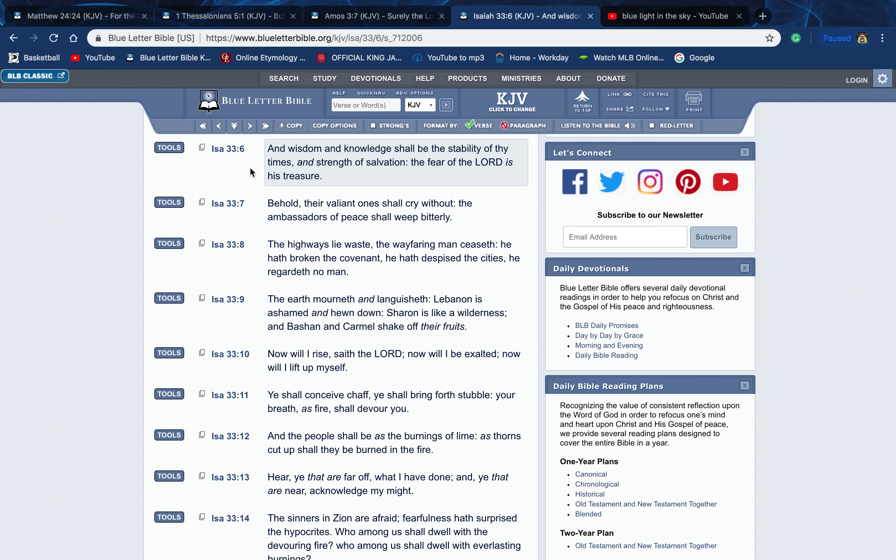
# Step: Switch back to the Amos 3:7 KJV page
pyautogui.click(375, 16)
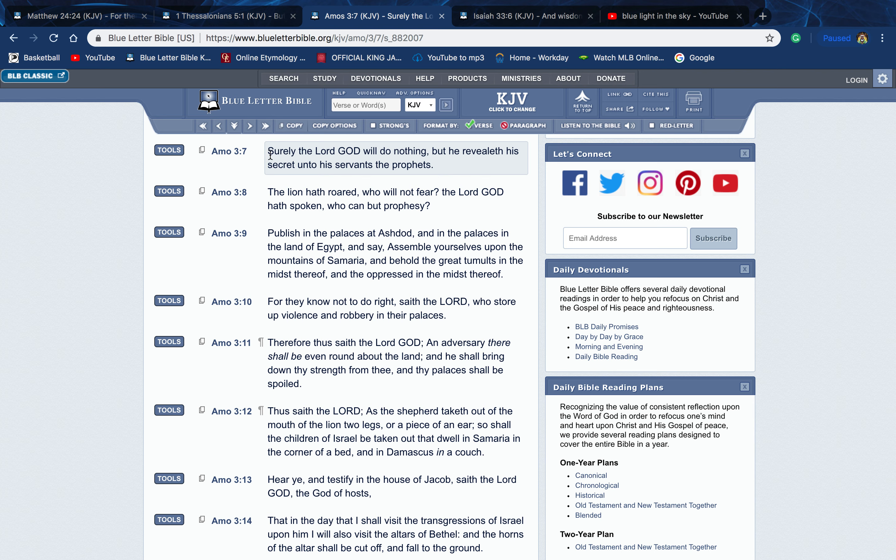
pyautogui.moveTo(413, 161)
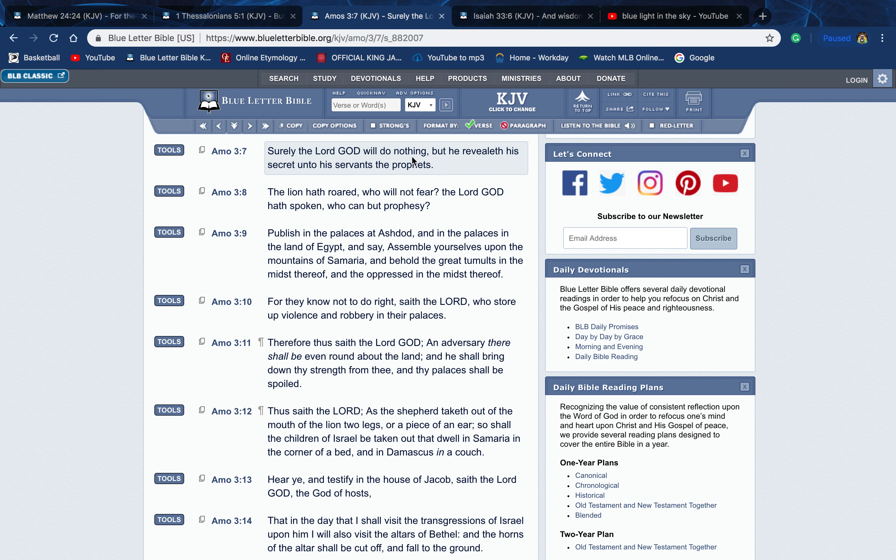
pyautogui.moveTo(388, 166)
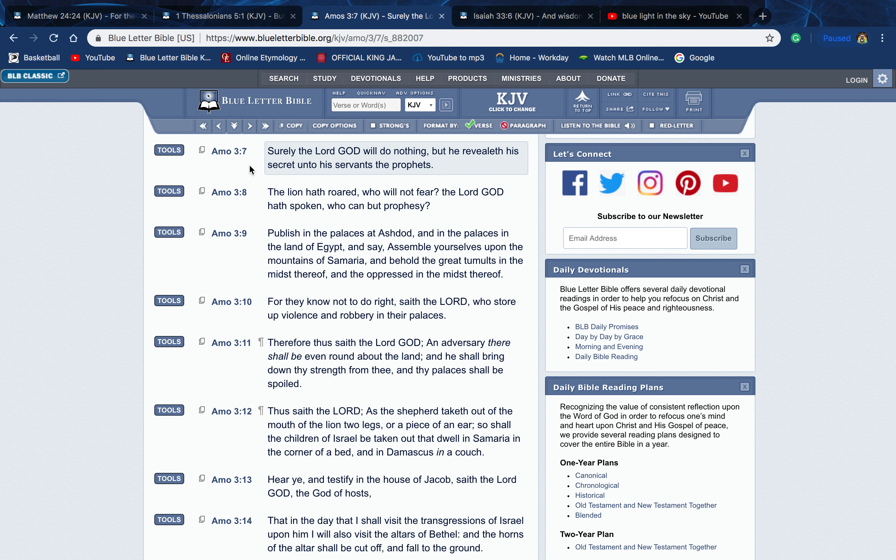
pyautogui.moveTo(252, 165)
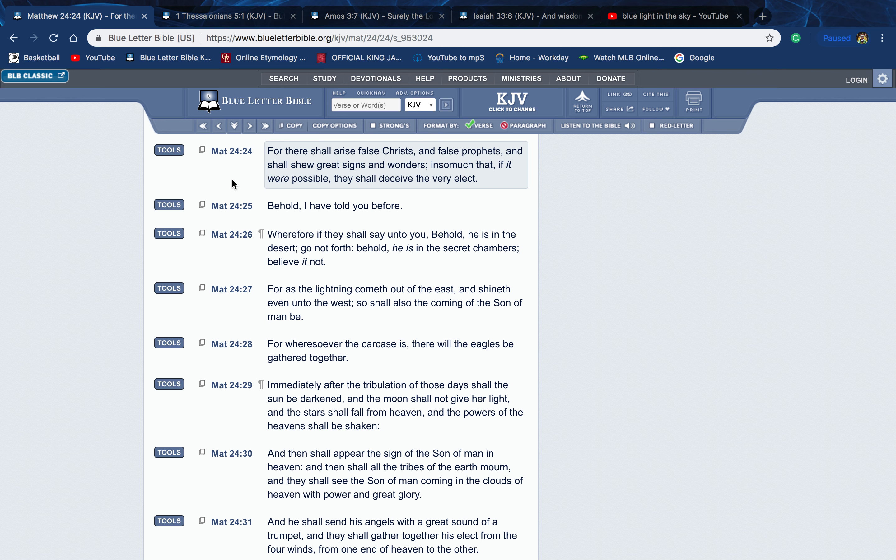
pyautogui.moveTo(284, 164)
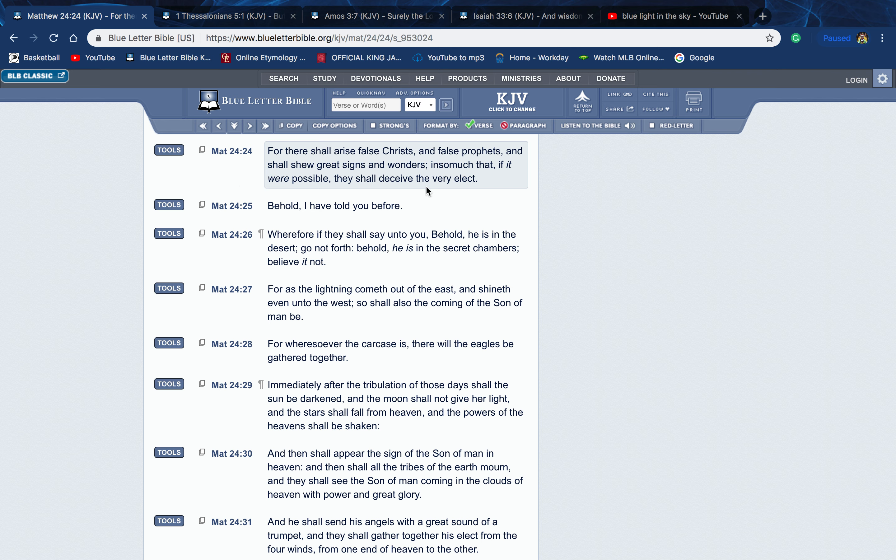
pyautogui.moveTo(429, 164)
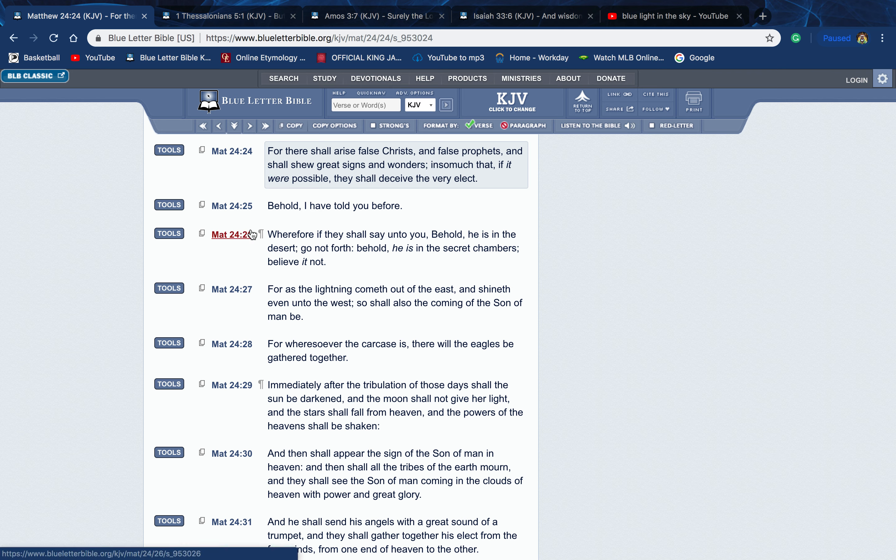
pyautogui.moveTo(249, 71)
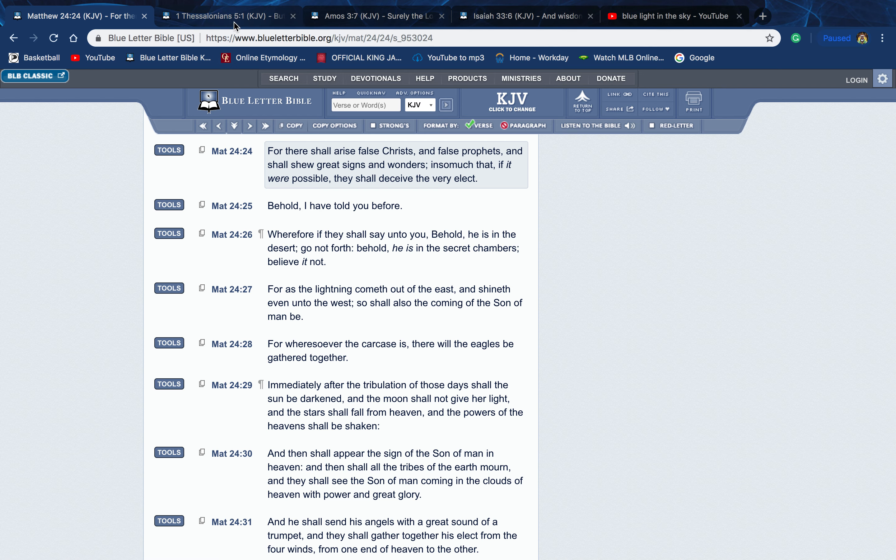
# Step: Show 1 Thessalonians 5 KJV and scroll down to verses 5:2 through 5:11
pyautogui.click(228, 16)
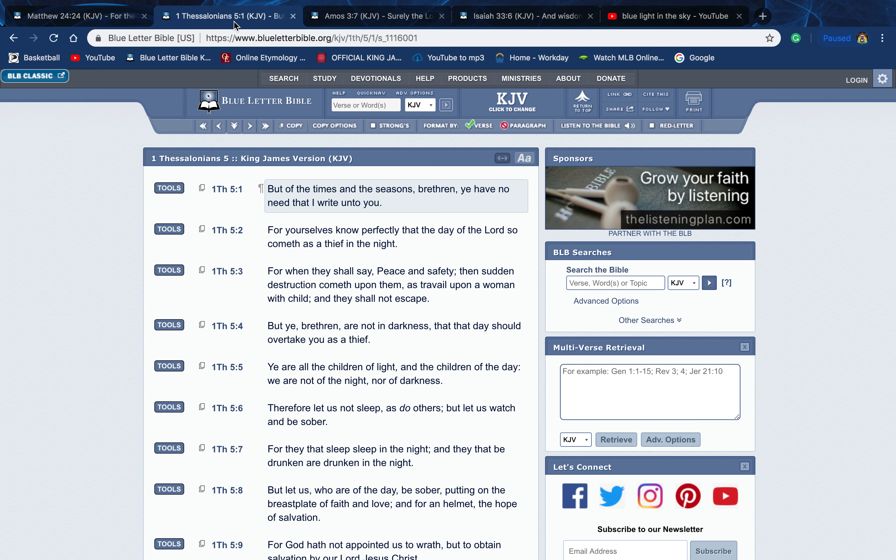
pyautogui.moveTo(375, 207)
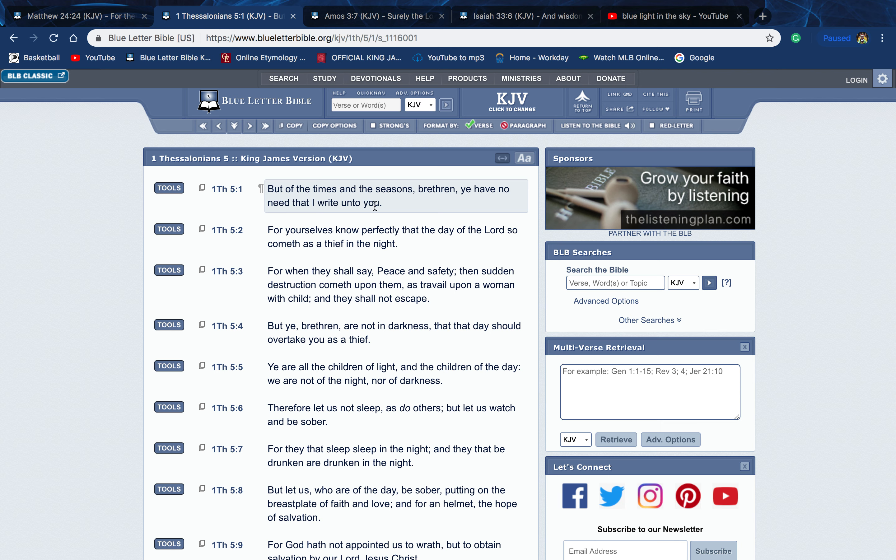
pyautogui.moveTo(405, 215)
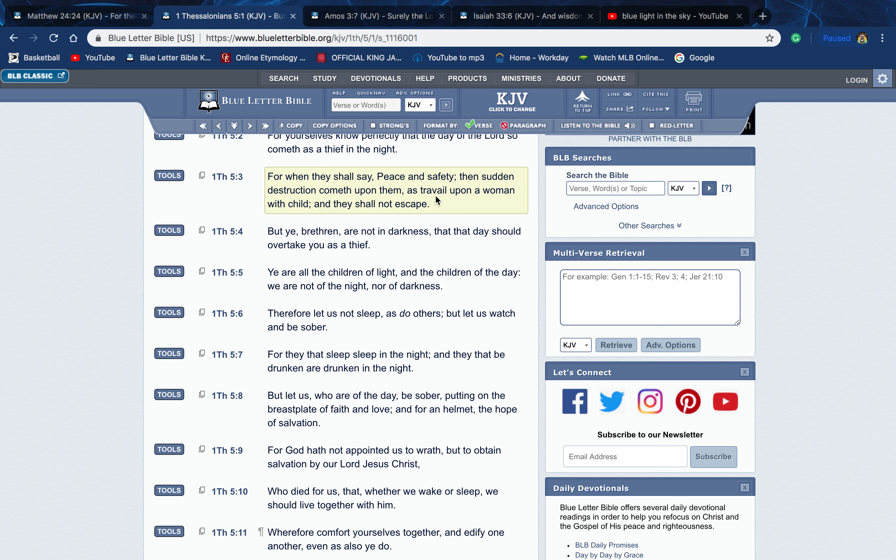
pyautogui.moveTo(522, 195)
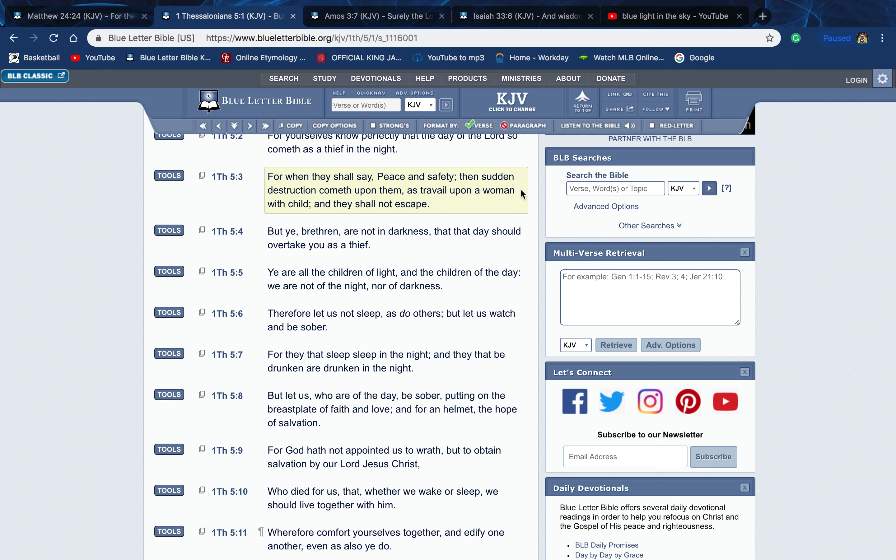
pyautogui.moveTo(524, 194)
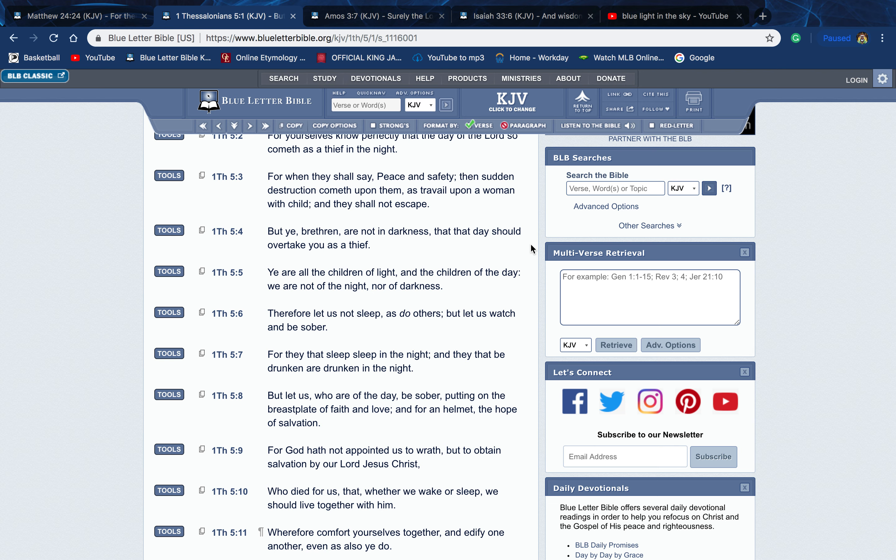
pyautogui.click(394, 279)
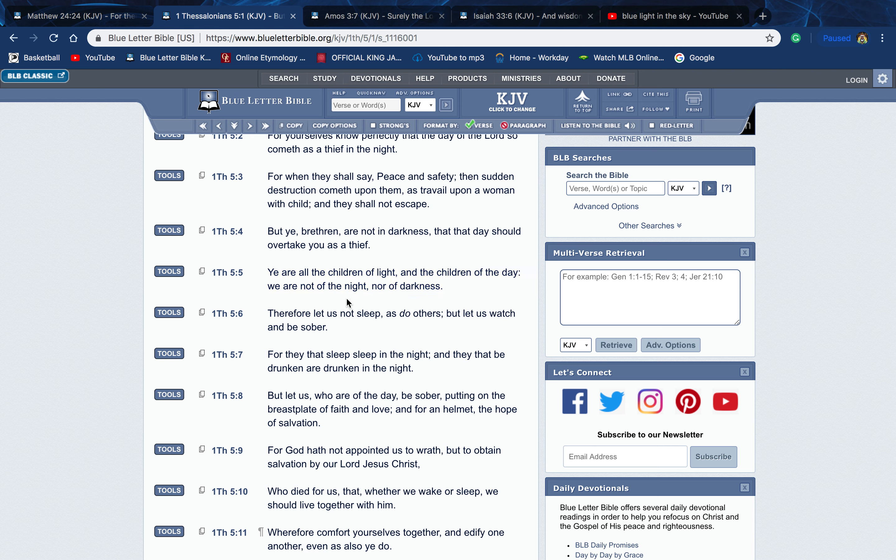
pyautogui.click(393, 280)
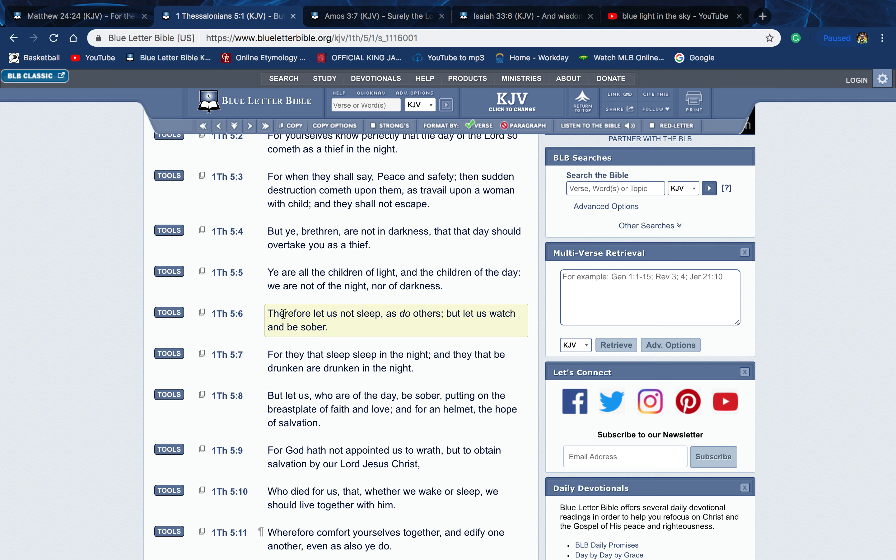
pyautogui.moveTo(431, 332)
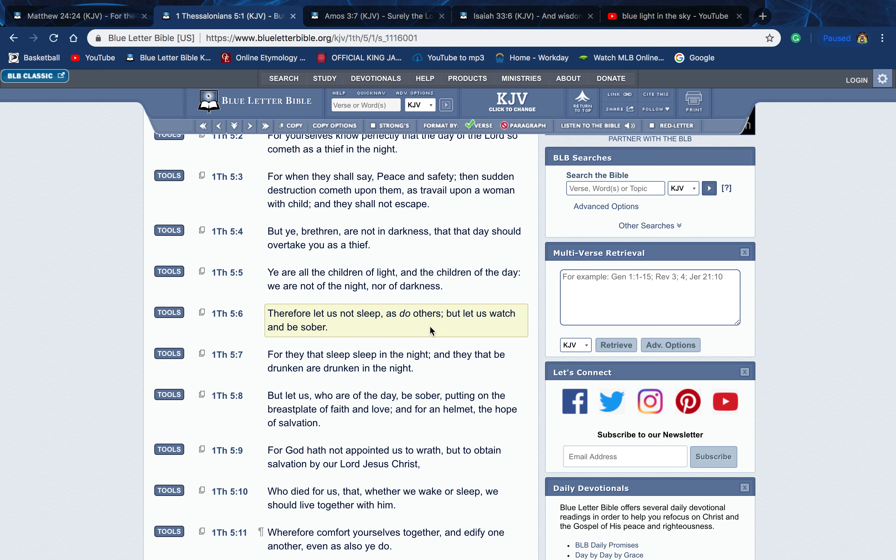